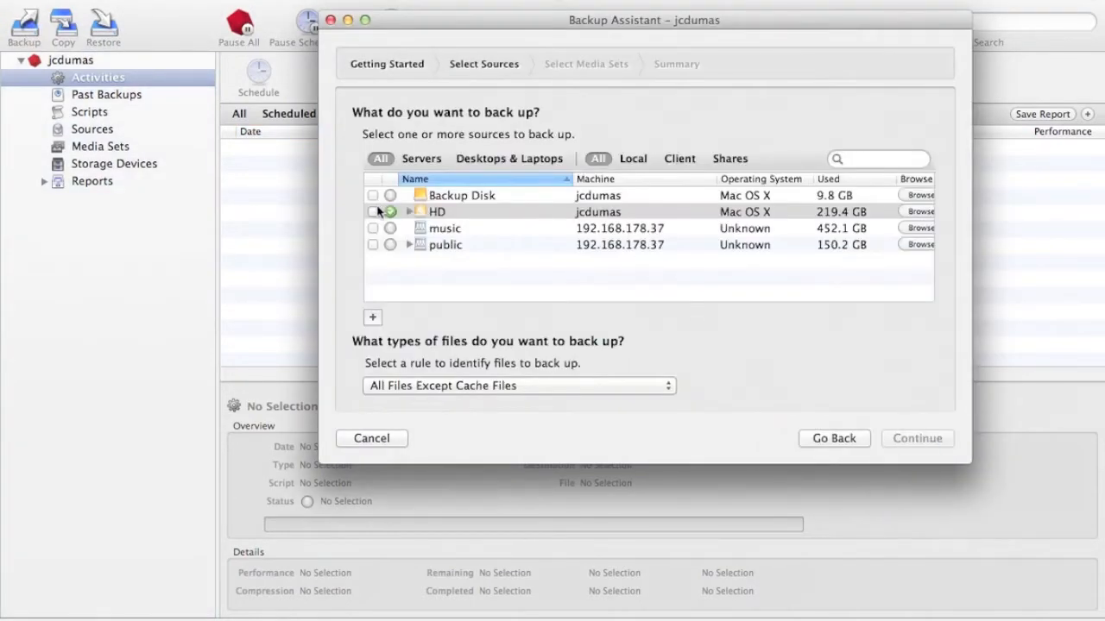
Select the HD volume as the backup source, keeping all files except cache files
click(373, 210)
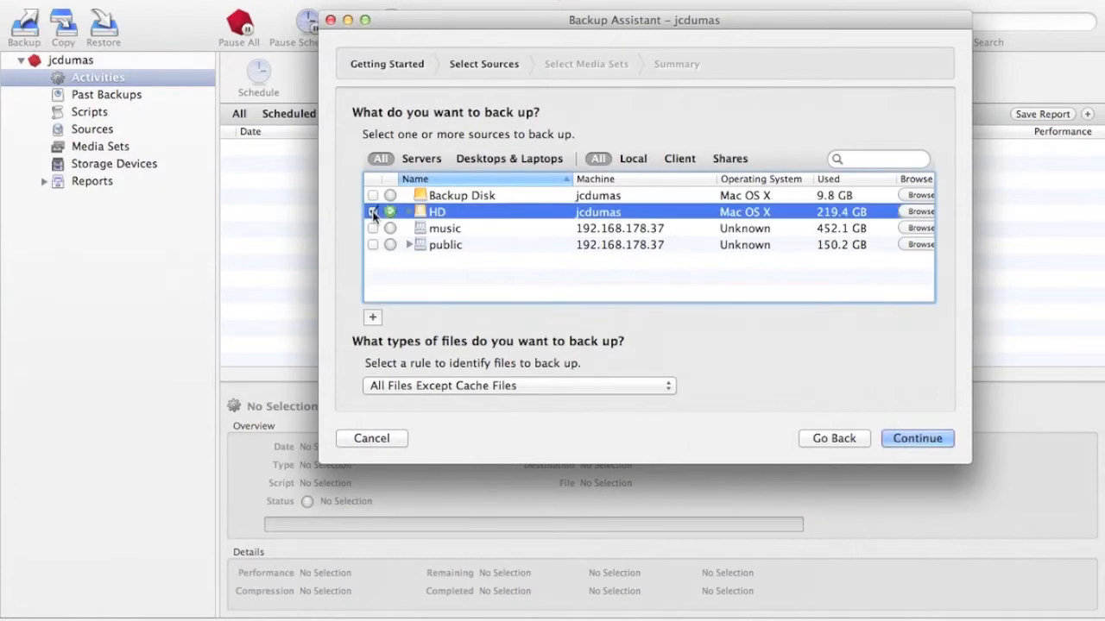